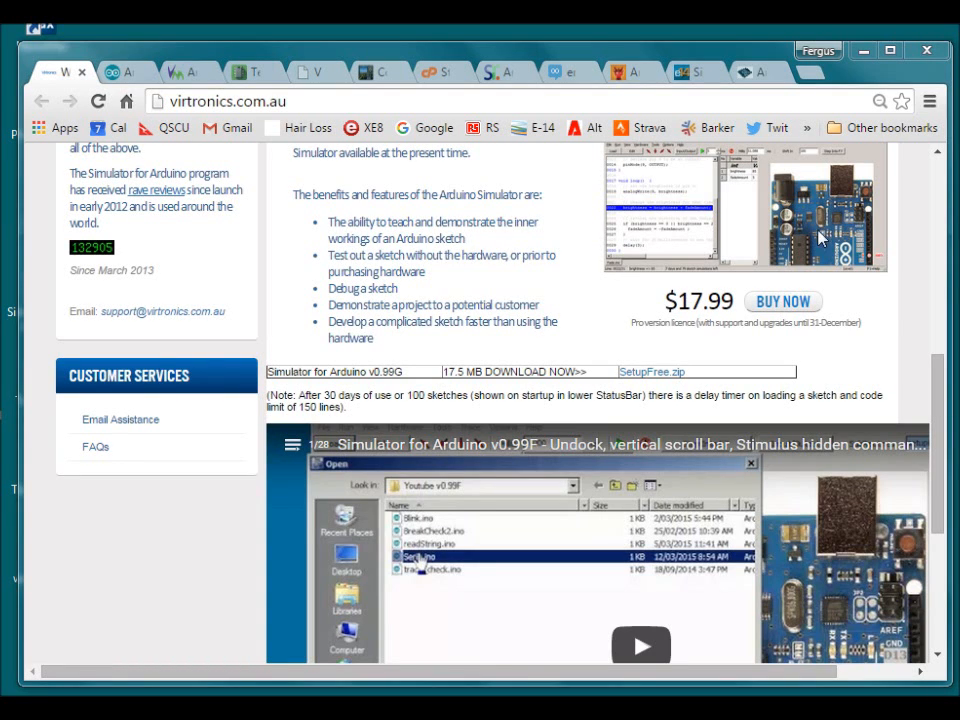
{"action": "mouse_move", "coordinate": [356, 214]}
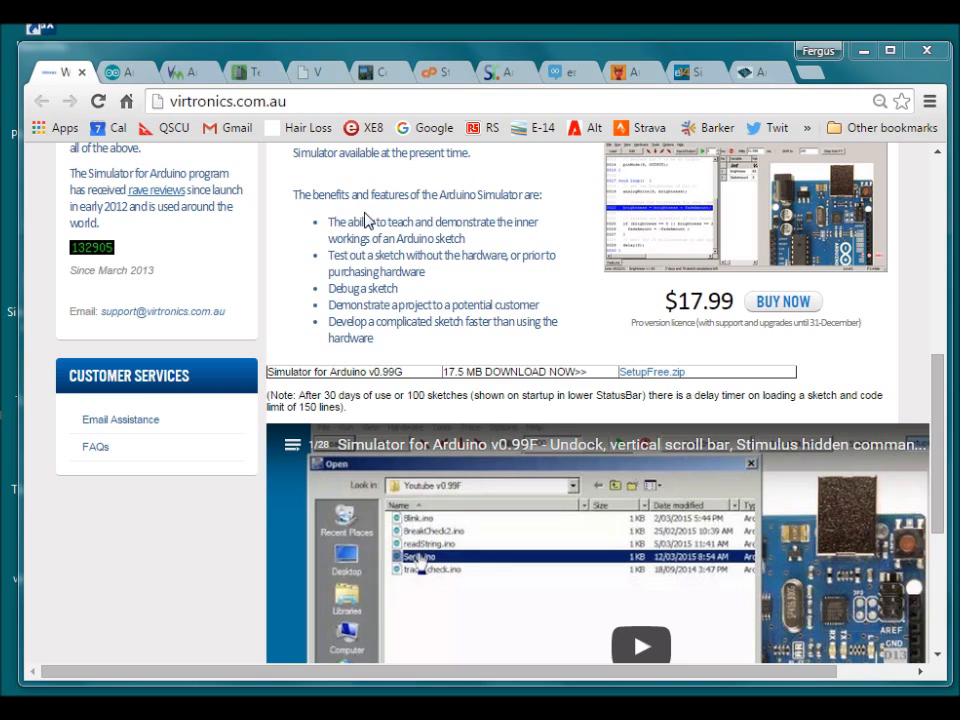
{"action": "mouse_move", "coordinate": [382, 220]}
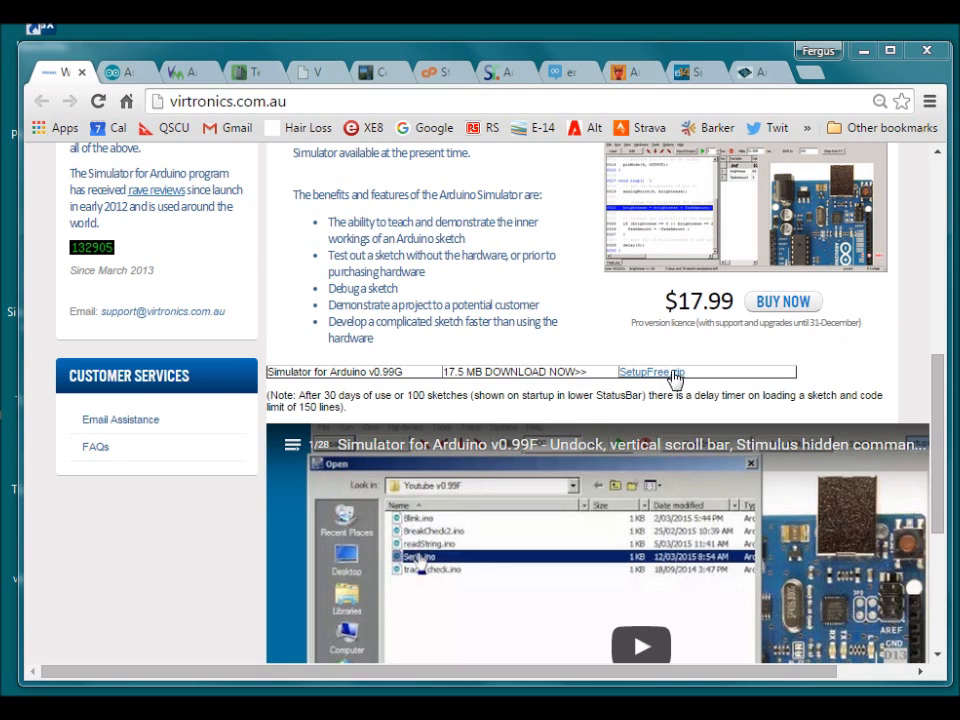
{"action": "mouse_move", "coordinate": [652, 372]}
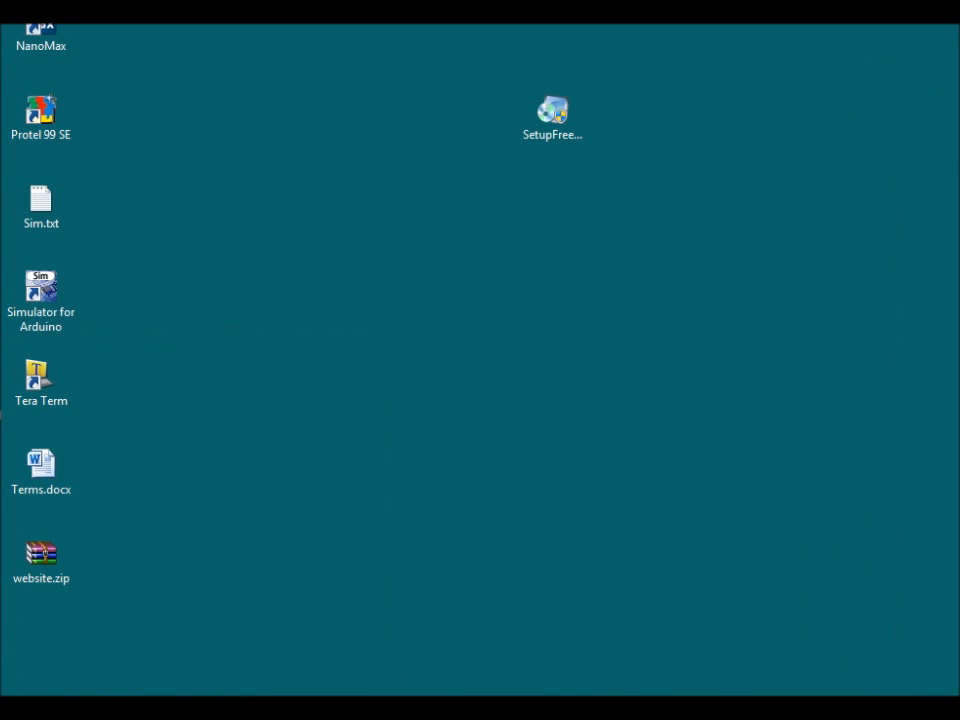
Install Simulator for Arduino 1.00 Free Version into the default Virtronics folder
{"action": "double_click", "coordinate": [40, 296]}
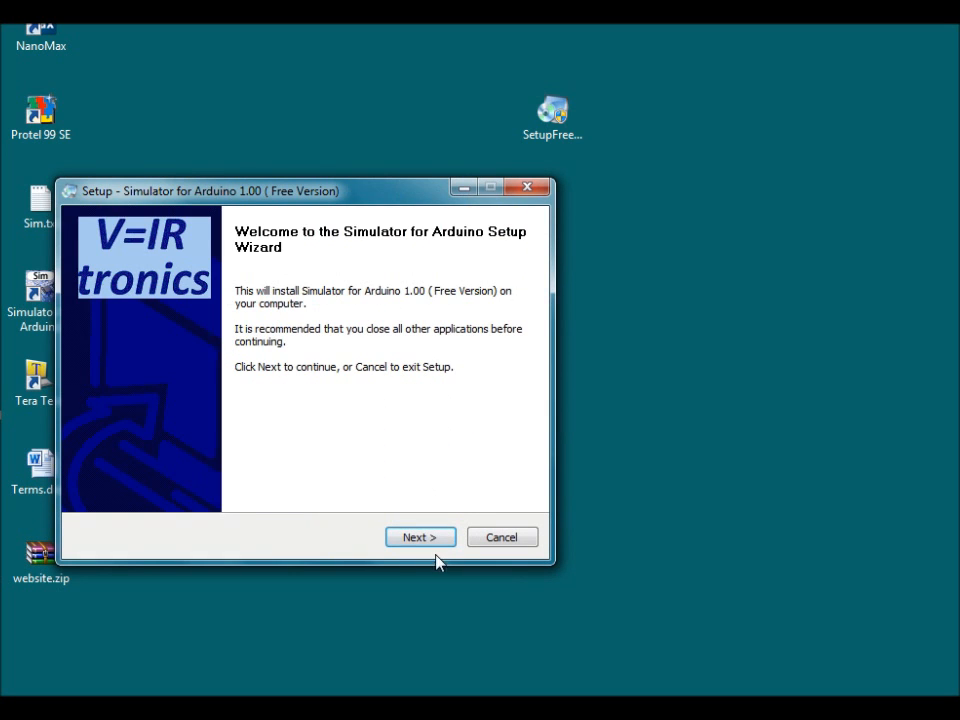
{"action": "left_click", "coordinate": [420, 536]}
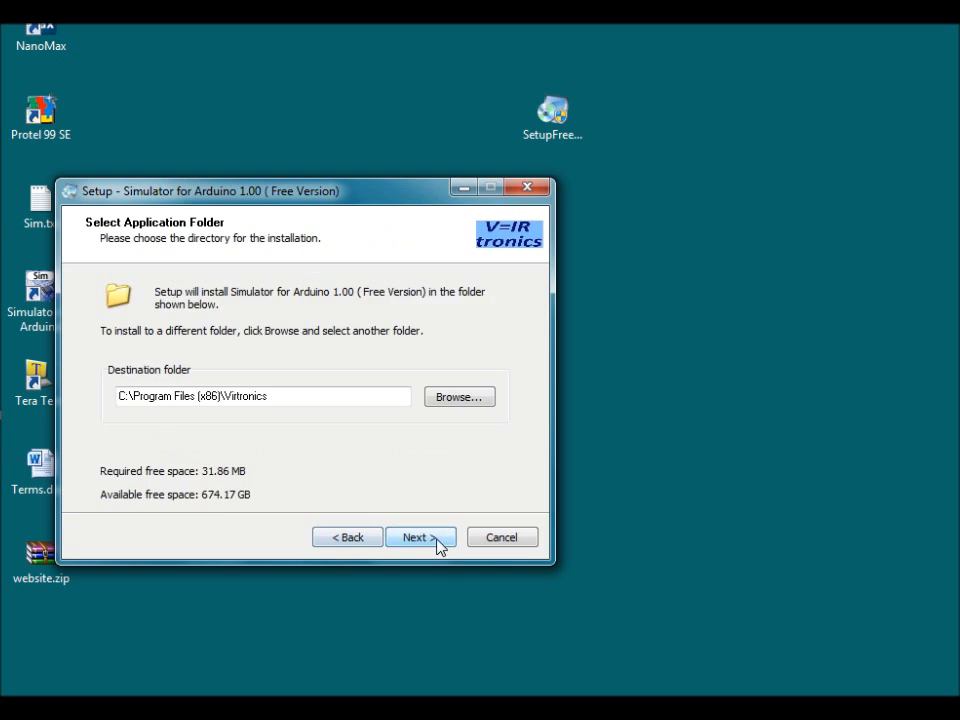
{"action": "left_click", "coordinate": [420, 536]}
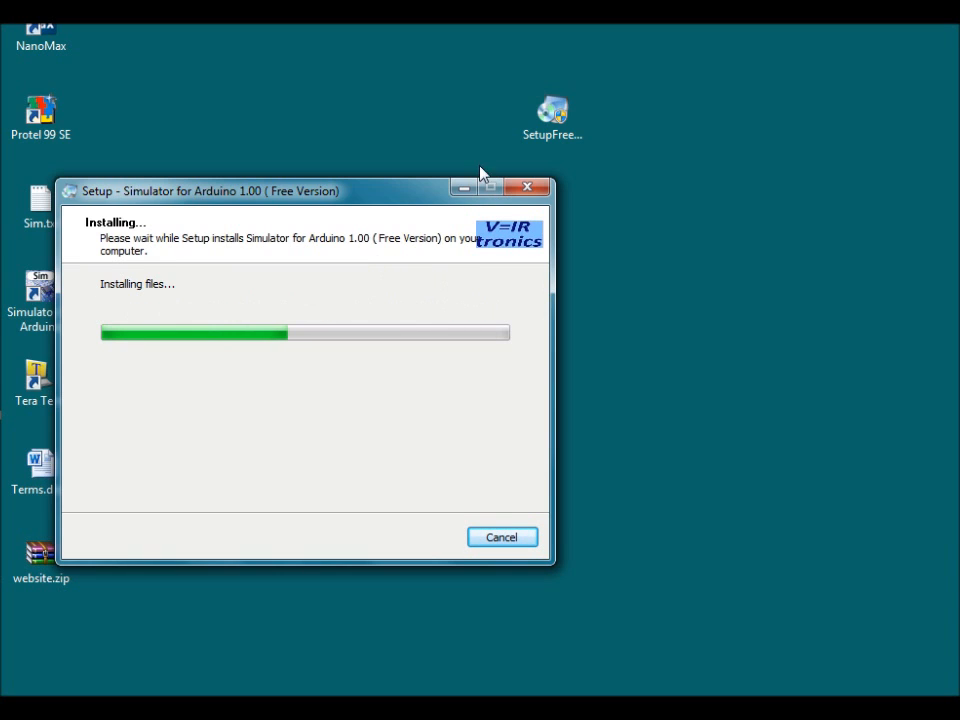
{"action": "mouse_move", "coordinate": [462, 192]}
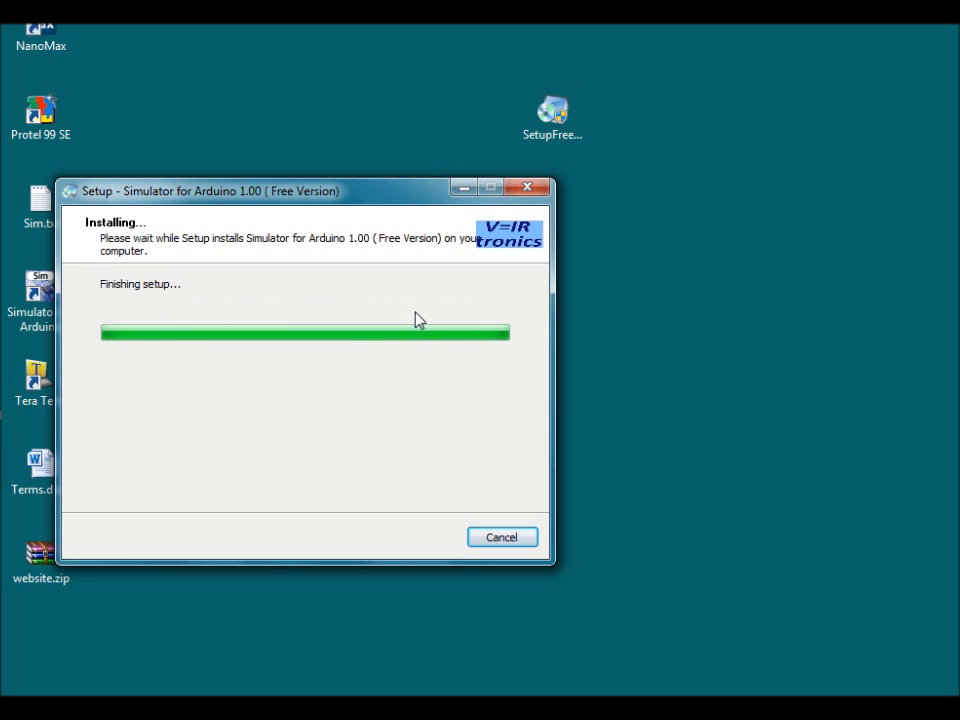
{"action": "mouse_move", "coordinate": [420, 502]}
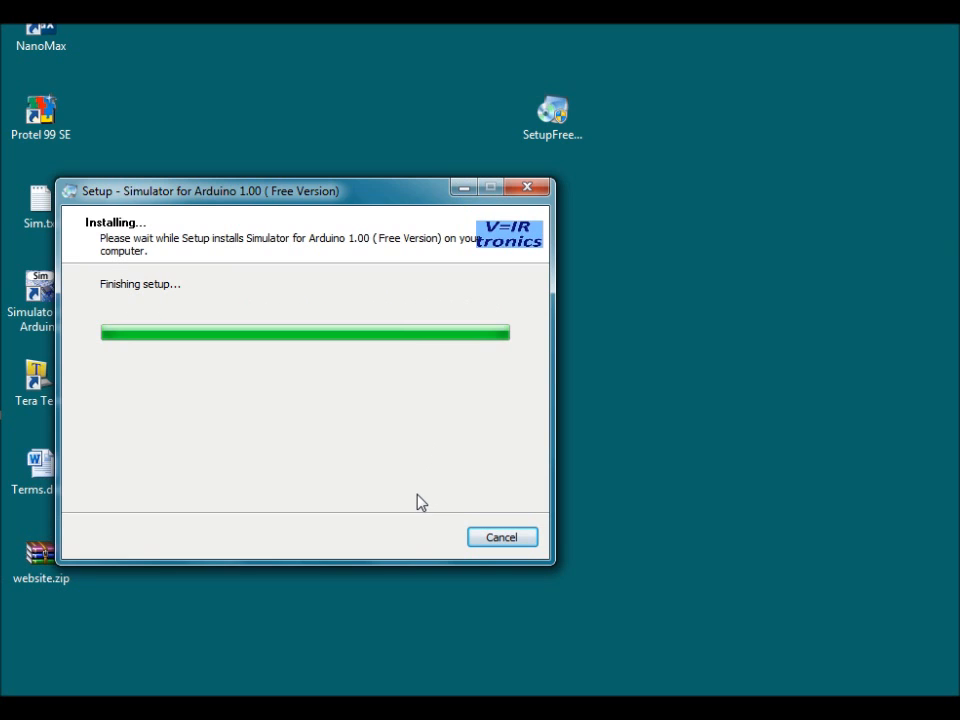
{"action": "mouse_move", "coordinate": [416, 500]}
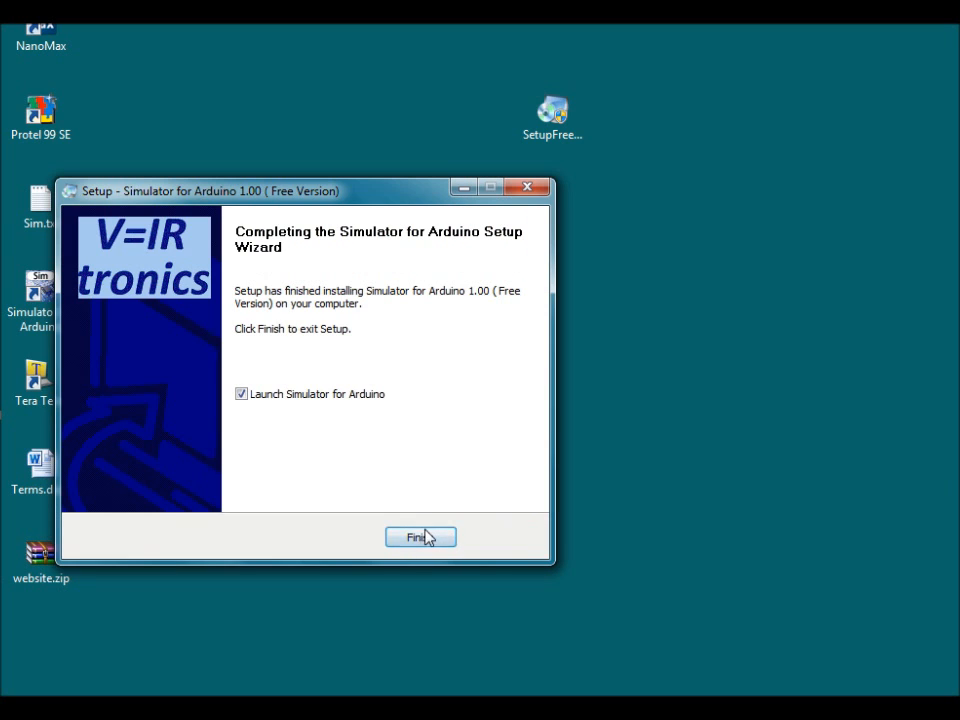
Finish setup, launch the simulator and run GettingStarted.ino (b = 123, s = Hello There)
{"action": "left_click", "coordinate": [420, 536]}
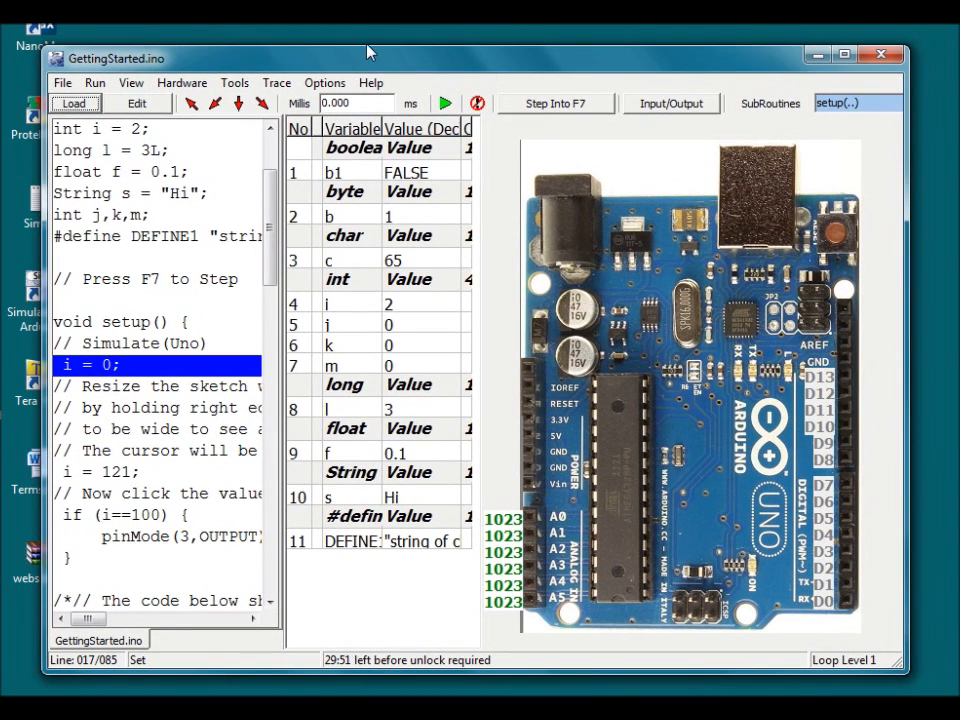
{"action": "left_click", "coordinate": [444, 104]}
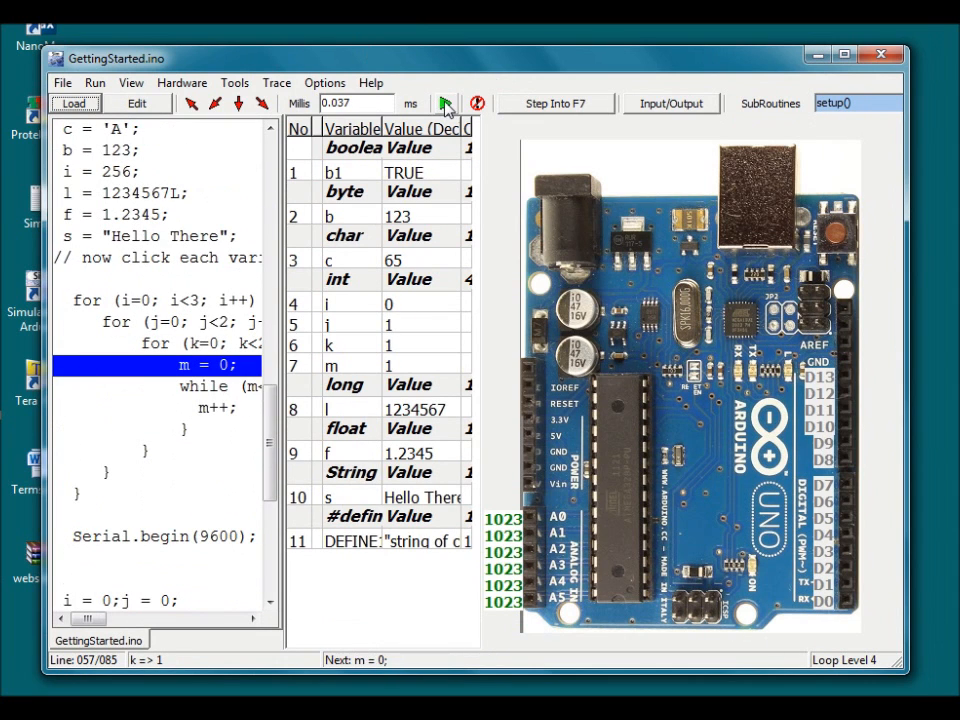
{"action": "left_click", "coordinate": [446, 104]}
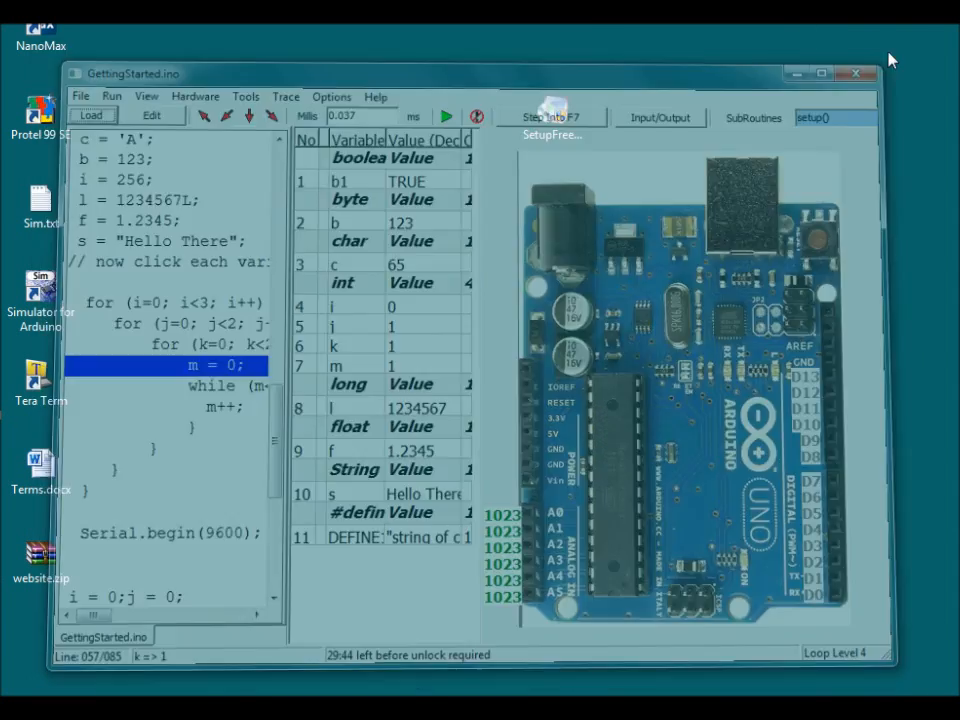
Relaunch the simulator and unlock the free version with the requested key (30 days, 99 simulations)
{"action": "left_click", "coordinate": [856, 72]}
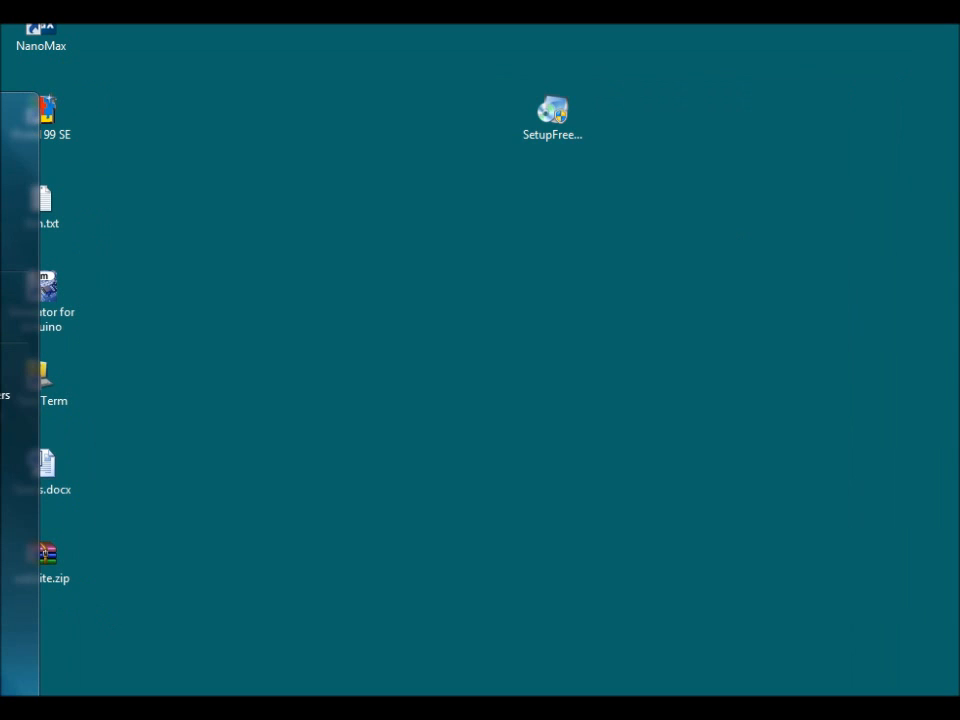
{"action": "double_click", "coordinate": [552, 110]}
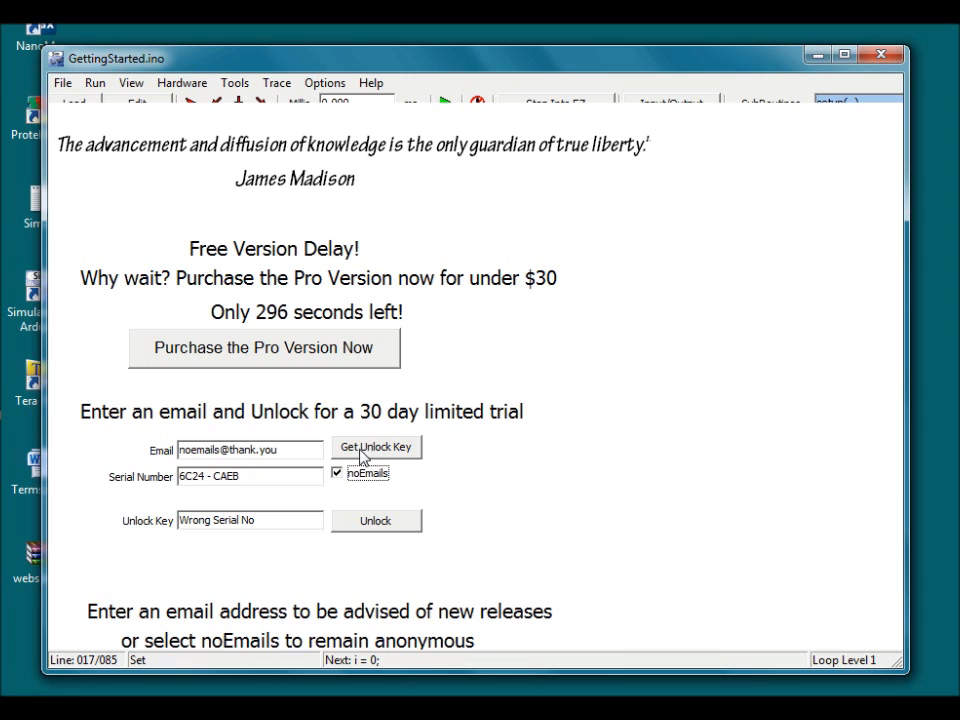
{"action": "left_click", "coordinate": [376, 446]}
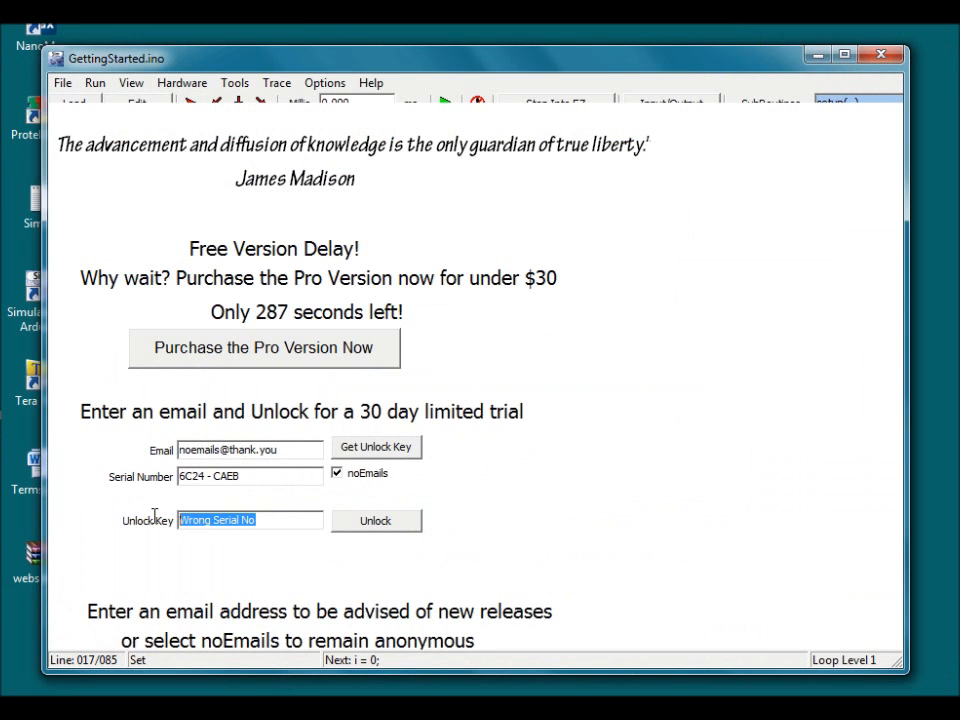
{"action": "left_click", "coordinate": [376, 520]}
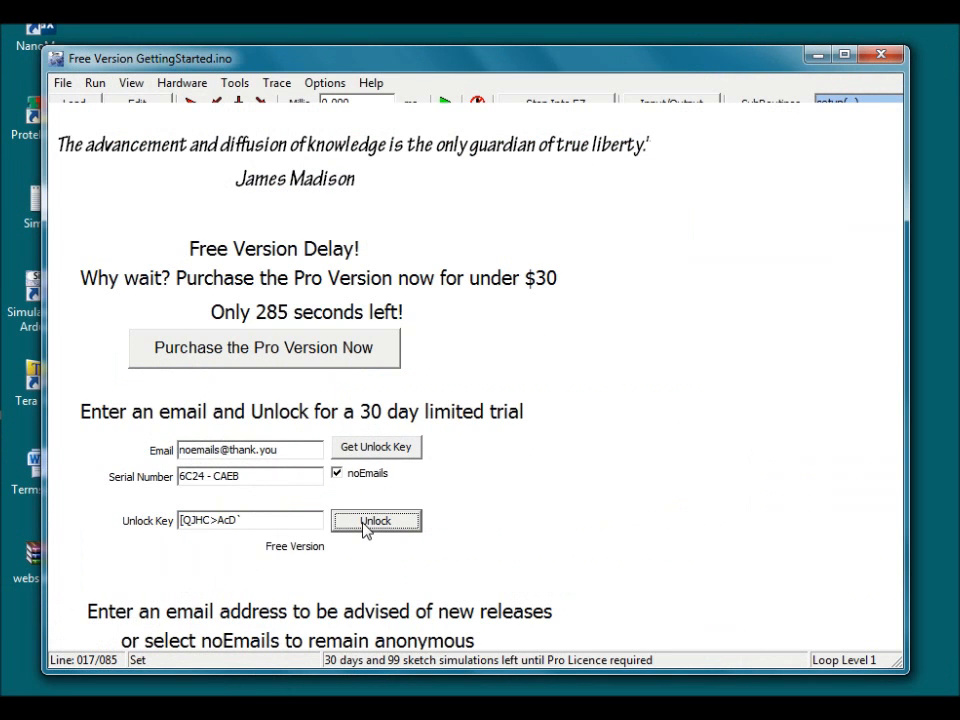
Run the GettingStarted sketch again and show the online unlock page with the generated key
{"action": "left_click", "coordinate": [372, 82]}
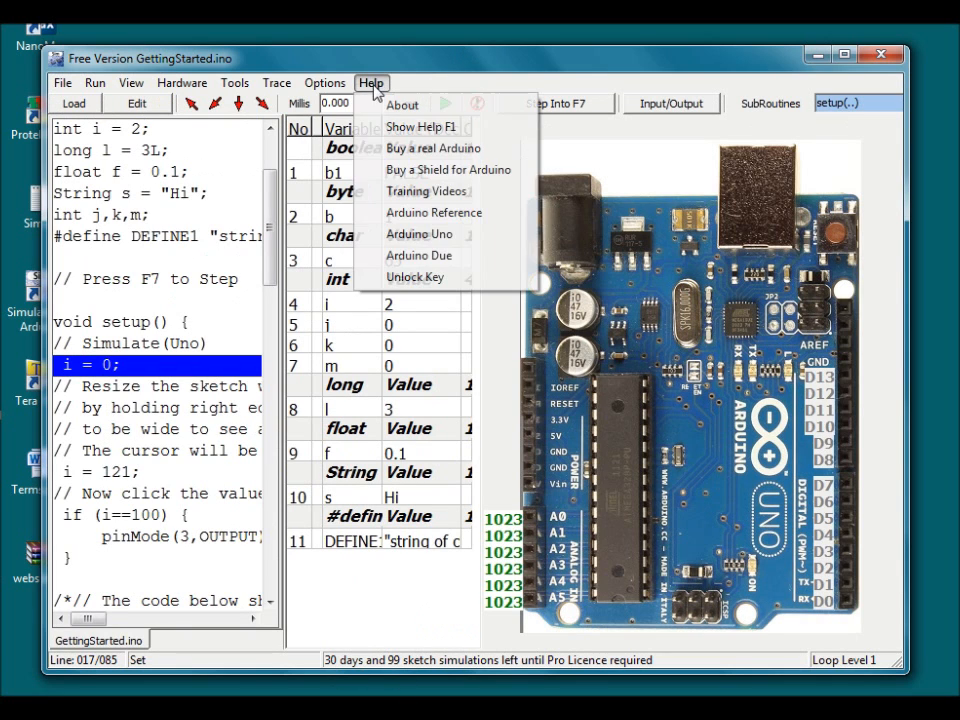
{"action": "left_click", "coordinate": [414, 276]}
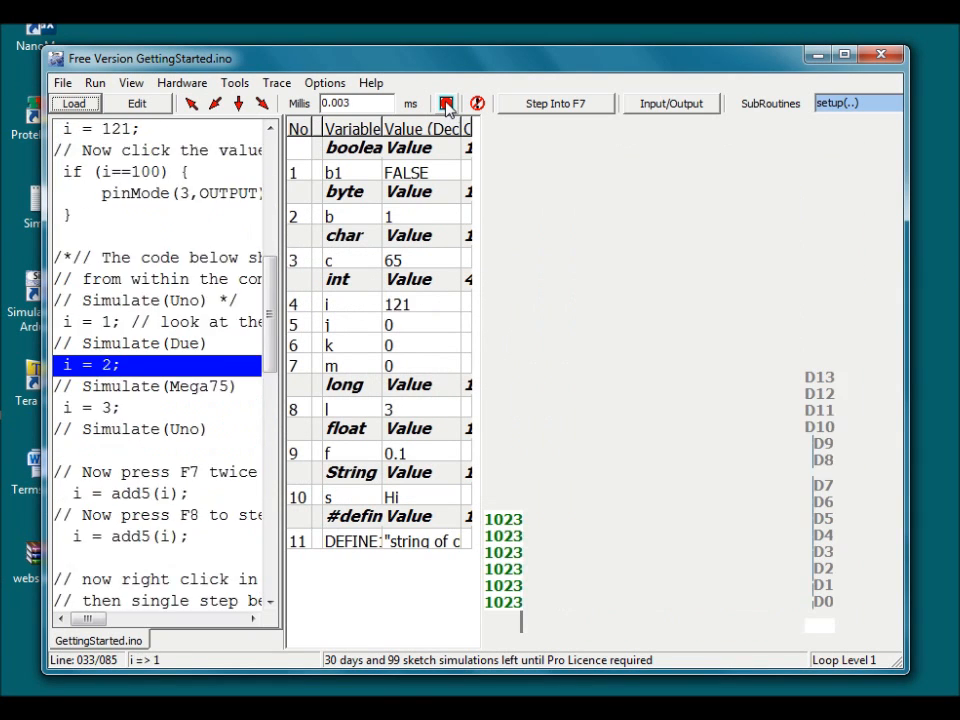
{"action": "left_click", "coordinate": [448, 104]}
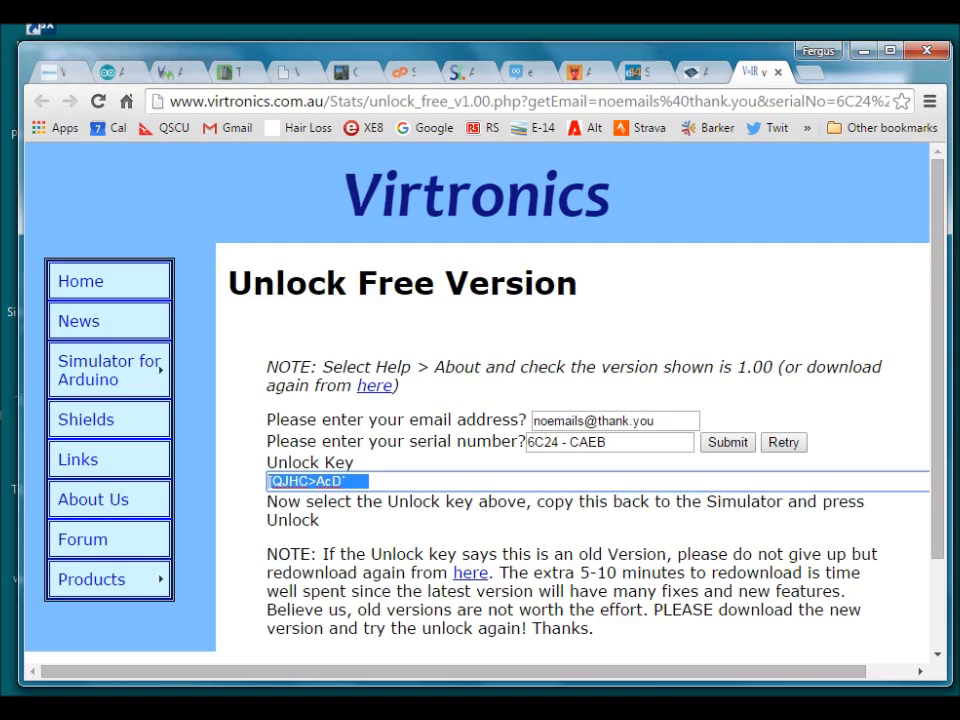
Return to the Virtronics download page showing Simulator for Arduino v0.99 at $17.99
{"action": "left_click", "coordinate": [52, 72]}
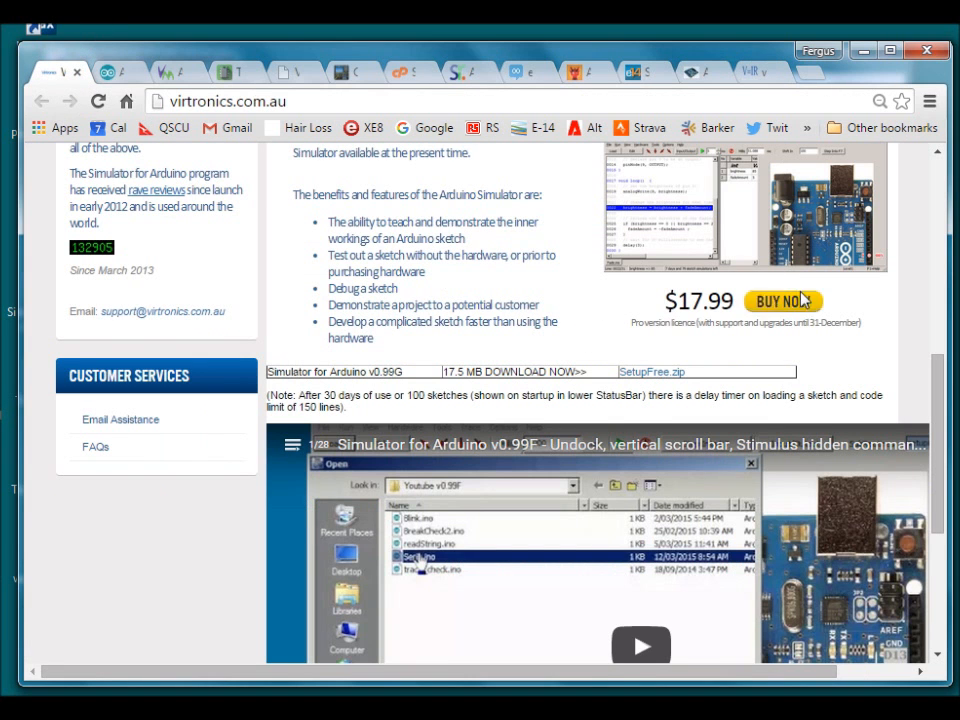
{"action": "scroll", "scroll_direction": "up", "scroll_amount": 3}
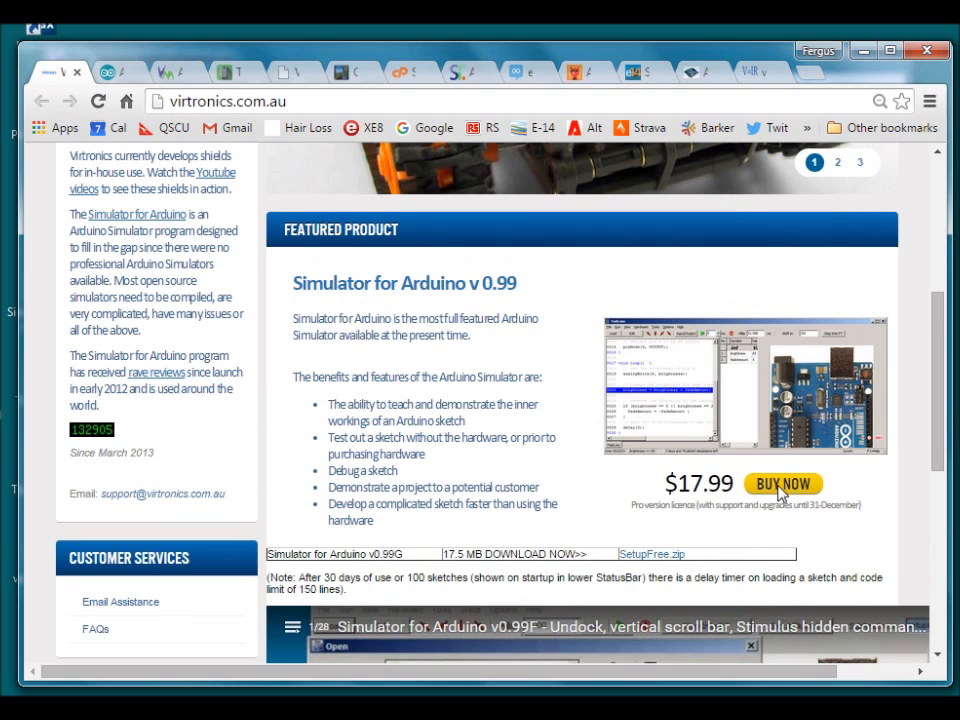
{"action": "mouse_move", "coordinate": [784, 492]}
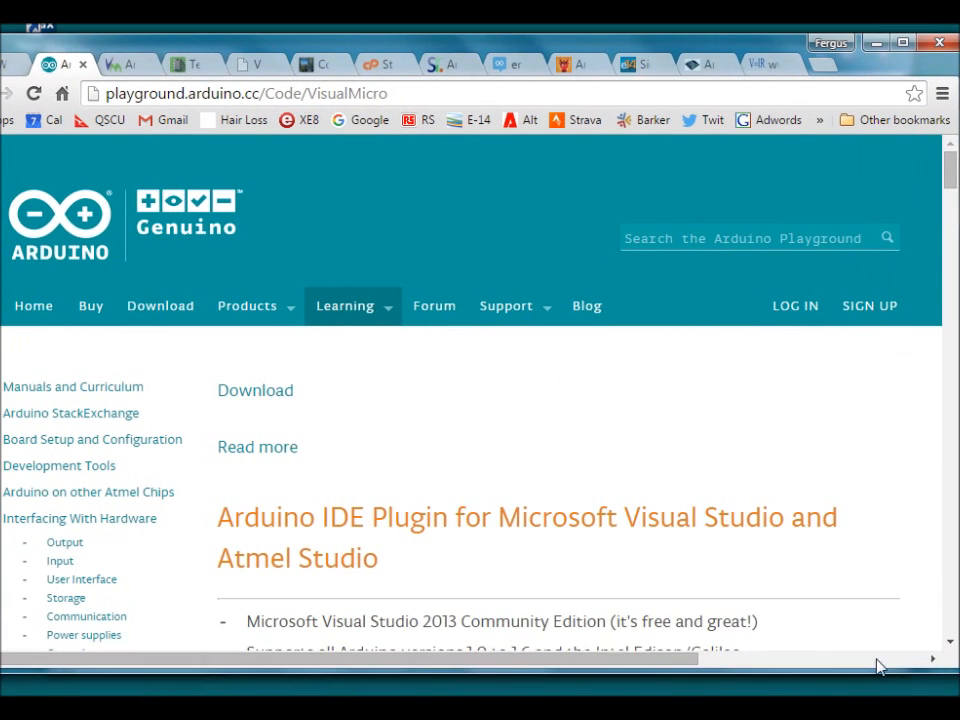
Browse Visual Micro's Arduino for Visual Studio download page with extension downloads and license prices
{"action": "scroll", "scroll_direction": "down", "scroll_amount": 3}
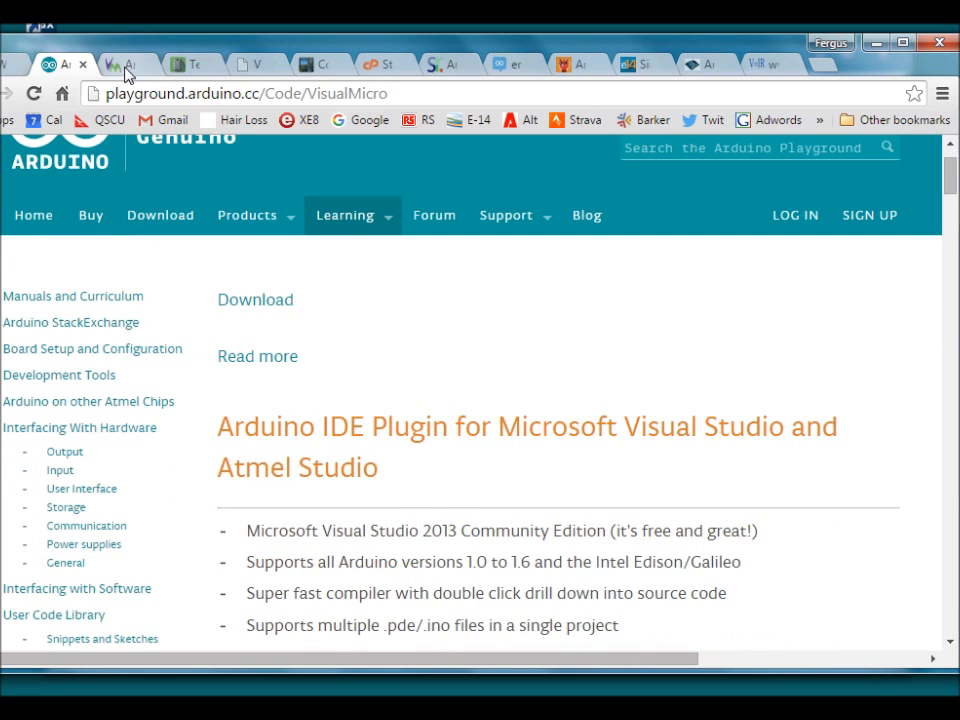
{"action": "left_click", "coordinate": [126, 64]}
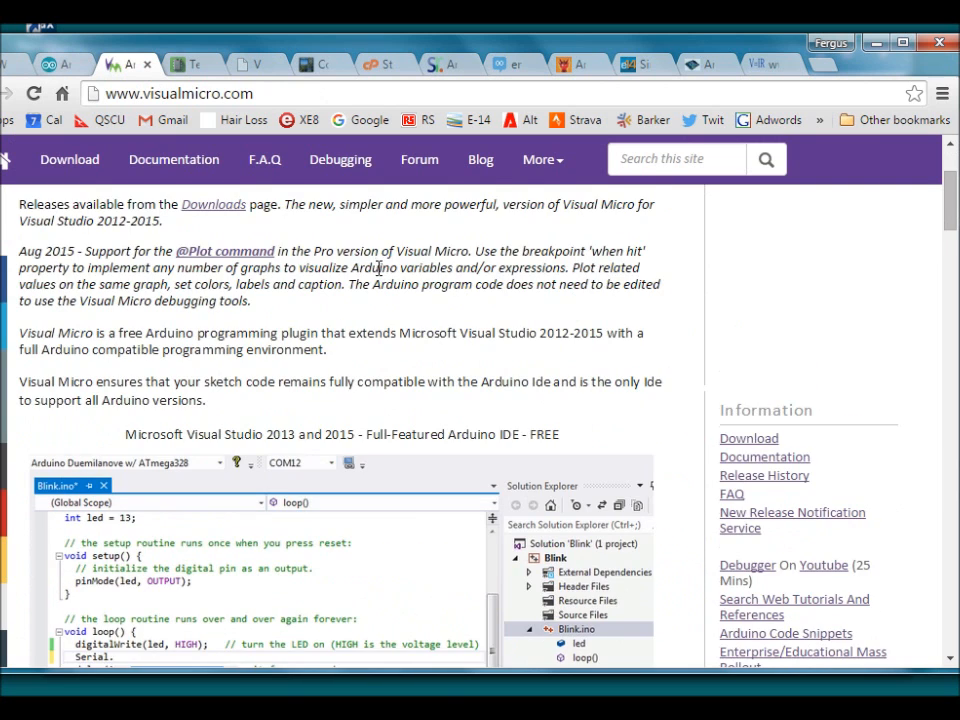
{"action": "left_click", "coordinate": [68, 160]}
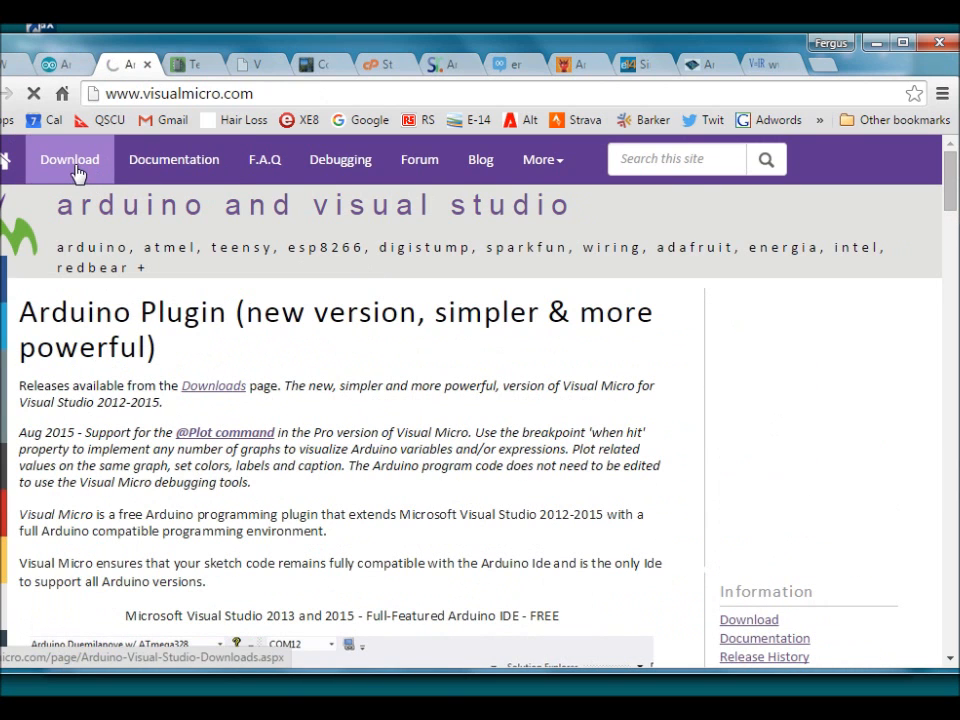
{"action": "left_click", "coordinate": [68, 160]}
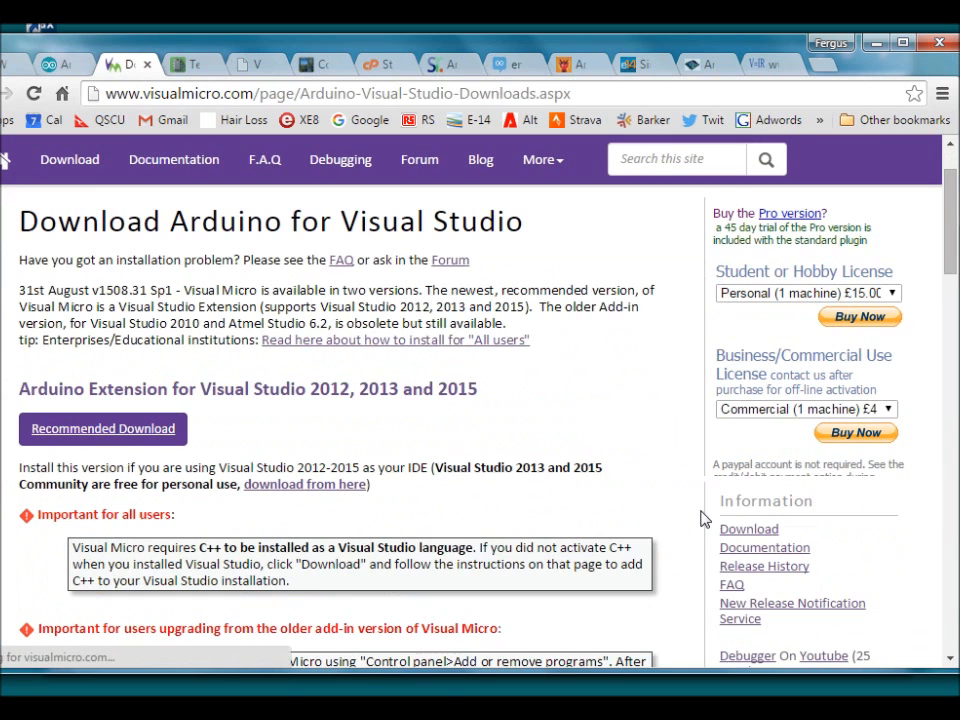
{"action": "scroll", "scroll_direction": "down", "scroll_amount": 3}
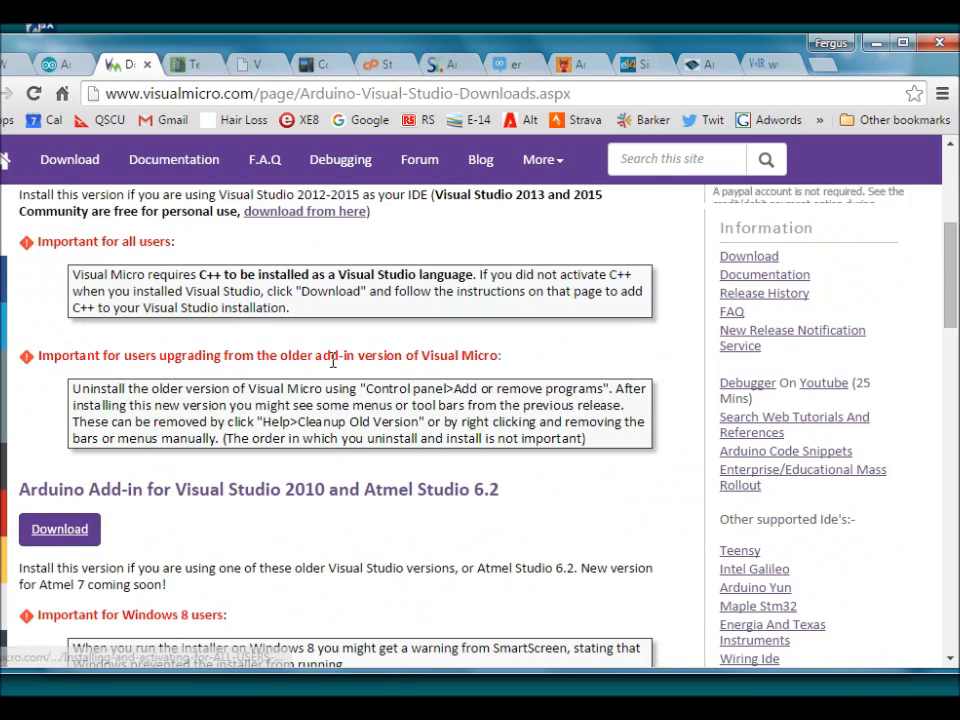
{"action": "scroll", "scroll_direction": "up", "scroll_amount": 3}
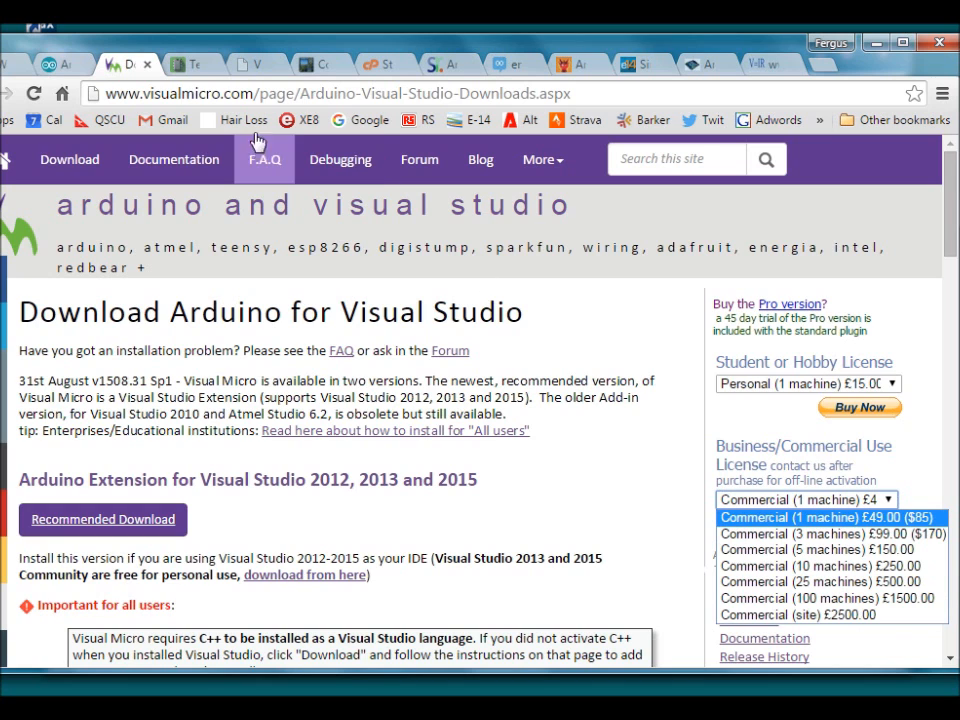
{"action": "left_click", "coordinate": [188, 64]}
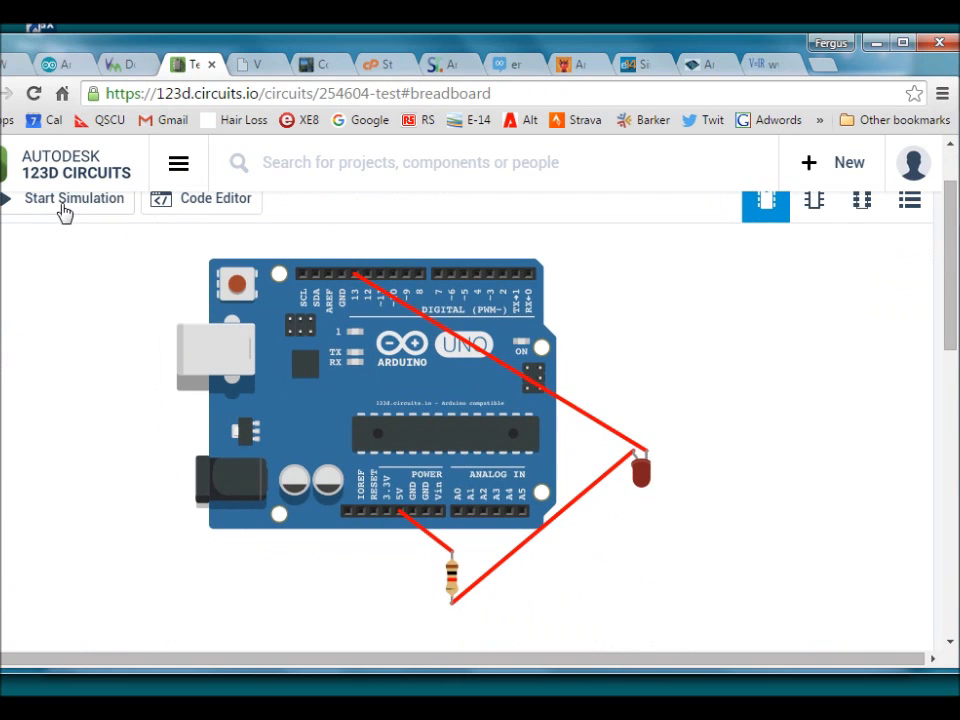
Simulate the 123D Circuits Uno LED circuit, showing its code and On/Off serial output
{"action": "left_click", "coordinate": [72, 198]}
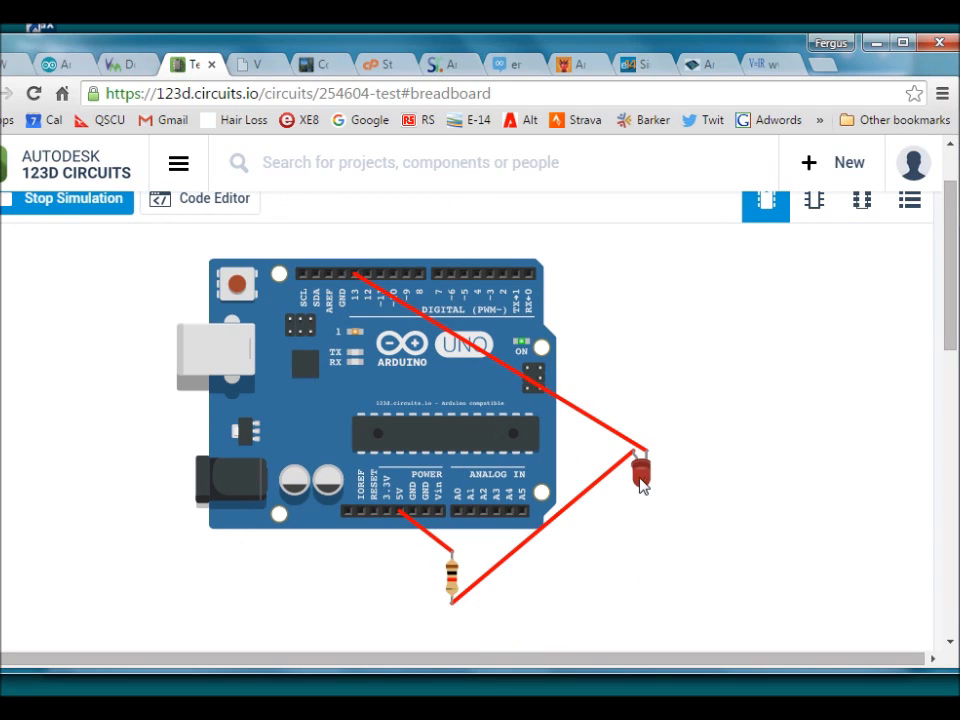
{"action": "mouse_move", "coordinate": [312, 390]}
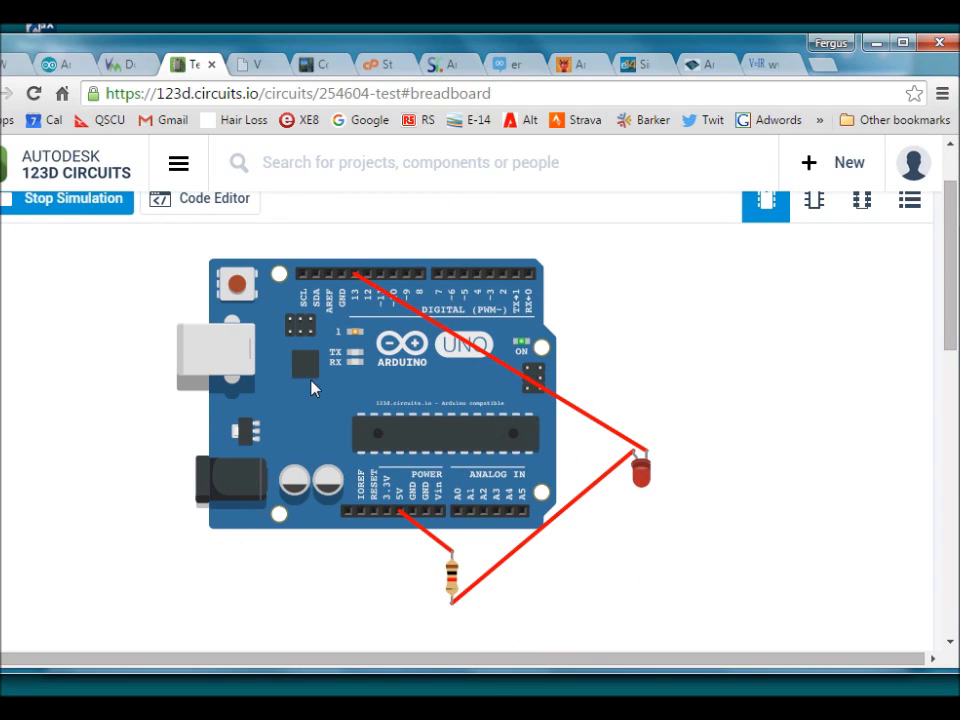
{"action": "left_click", "coordinate": [200, 198]}
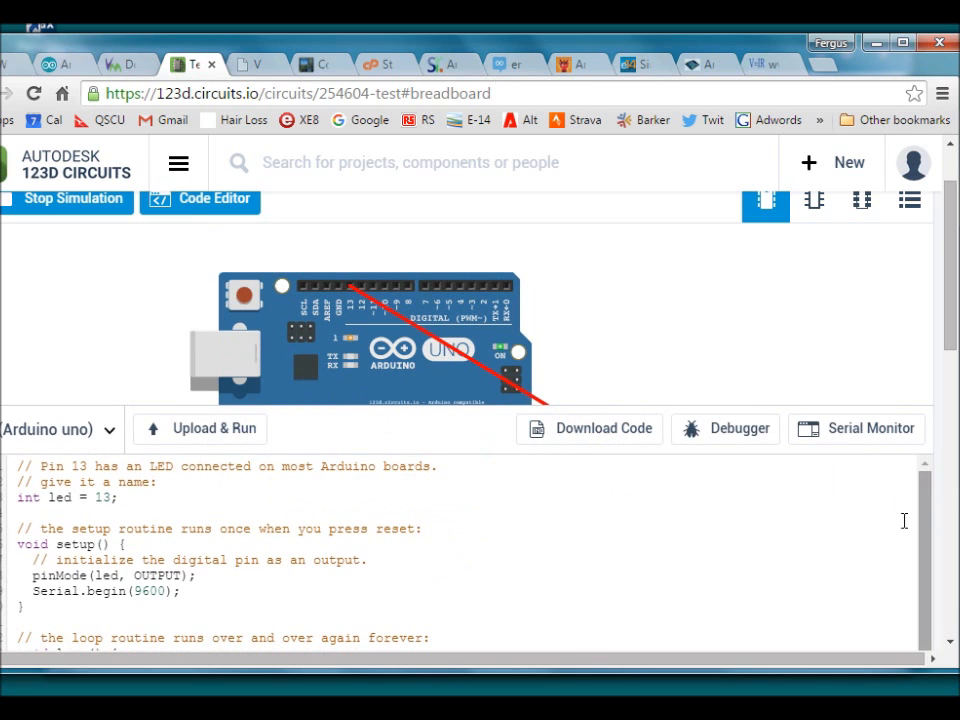
{"action": "left_click", "coordinate": [856, 428]}
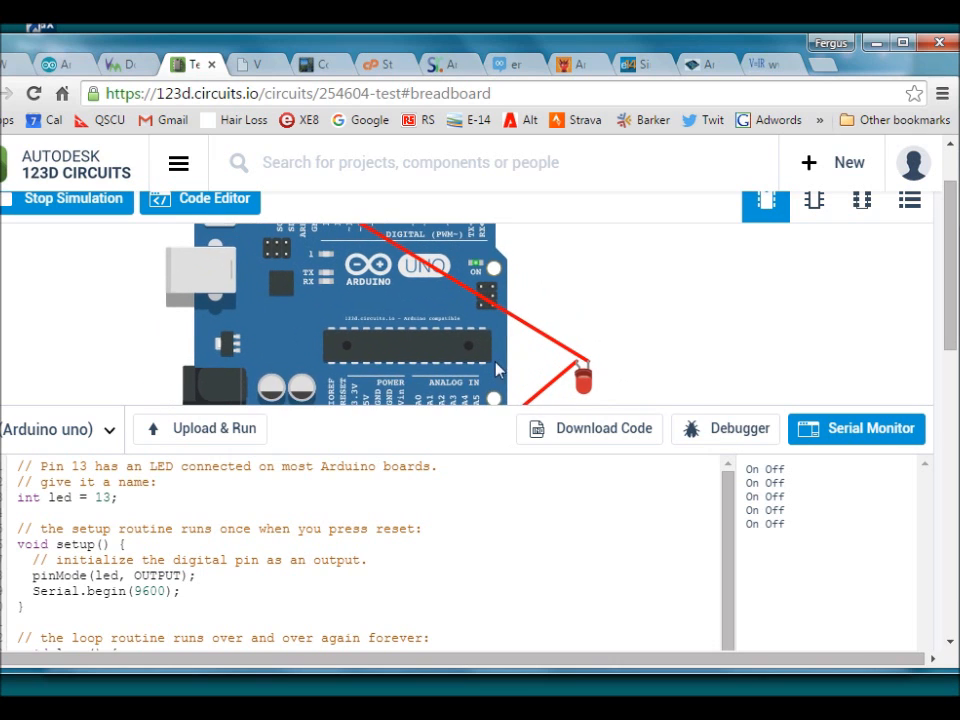
{"action": "left_click", "coordinate": [256, 64]}
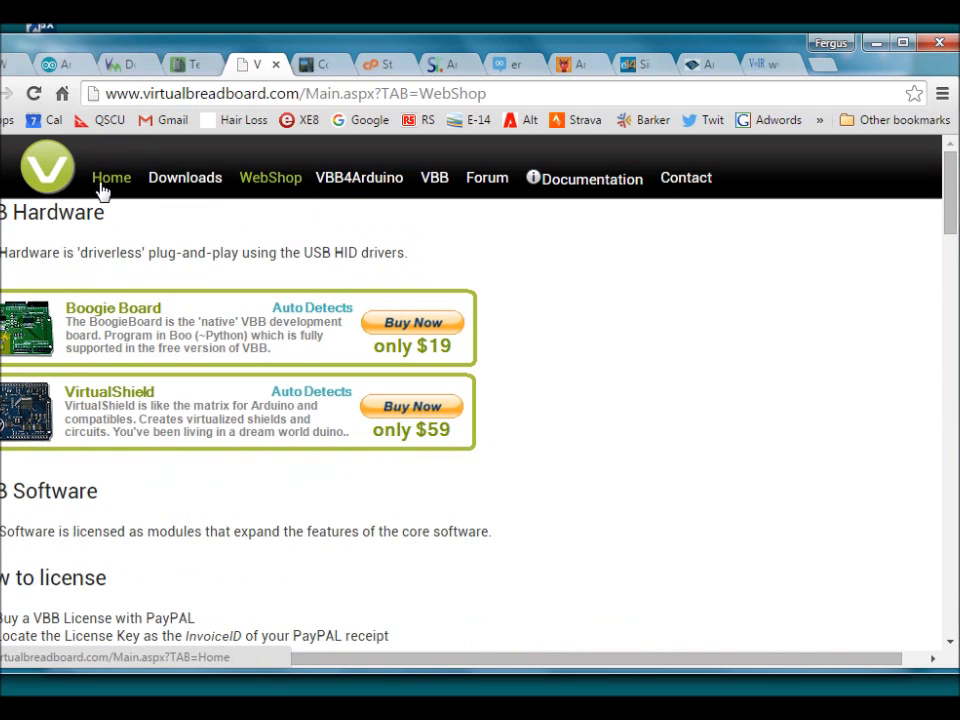
View the VBB4Arduino home page and the CodeBlocks Arduino IDE page on arduinodev.com
{"action": "left_click", "coordinate": [112, 176]}
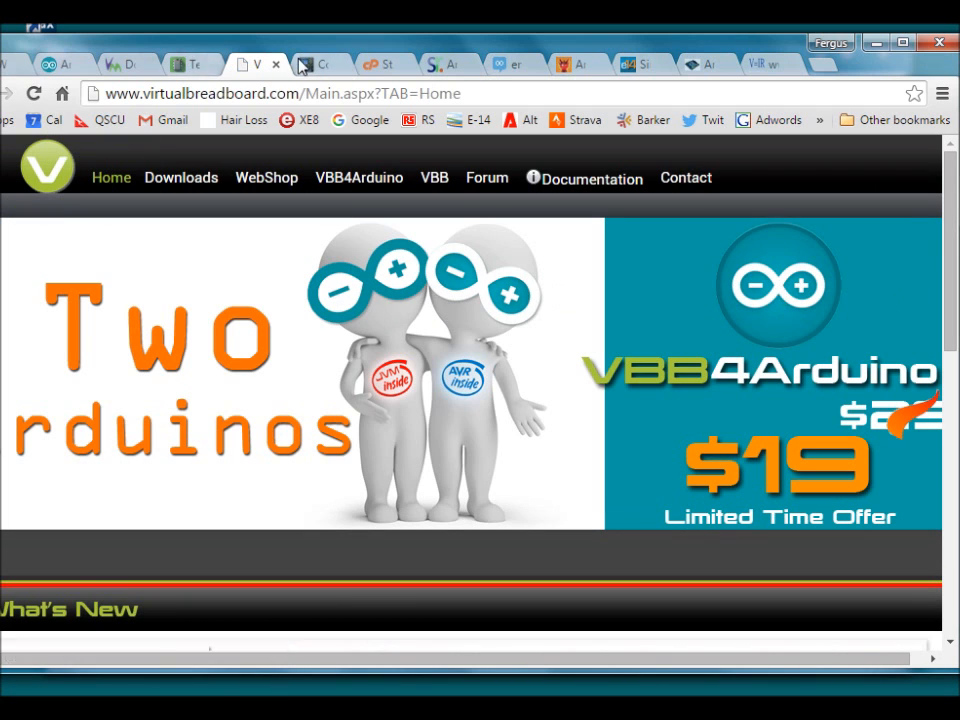
{"action": "left_click", "coordinate": [320, 64]}
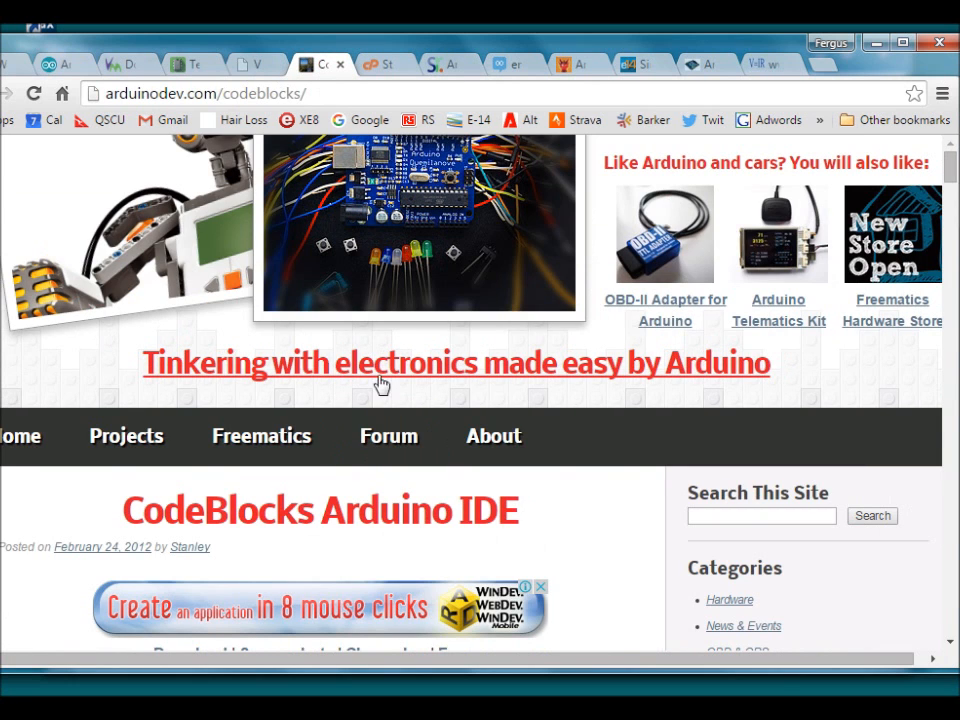
{"action": "scroll", "scroll_direction": "down", "scroll_amount": 3}
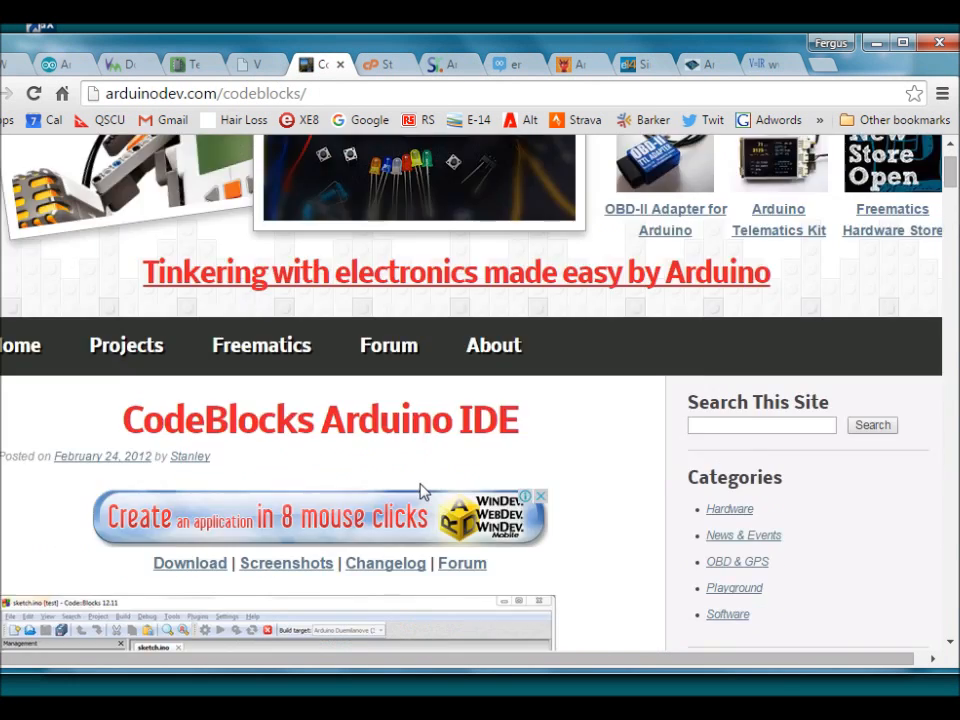
{"action": "scroll", "scroll_direction": "down", "scroll_amount": 3}
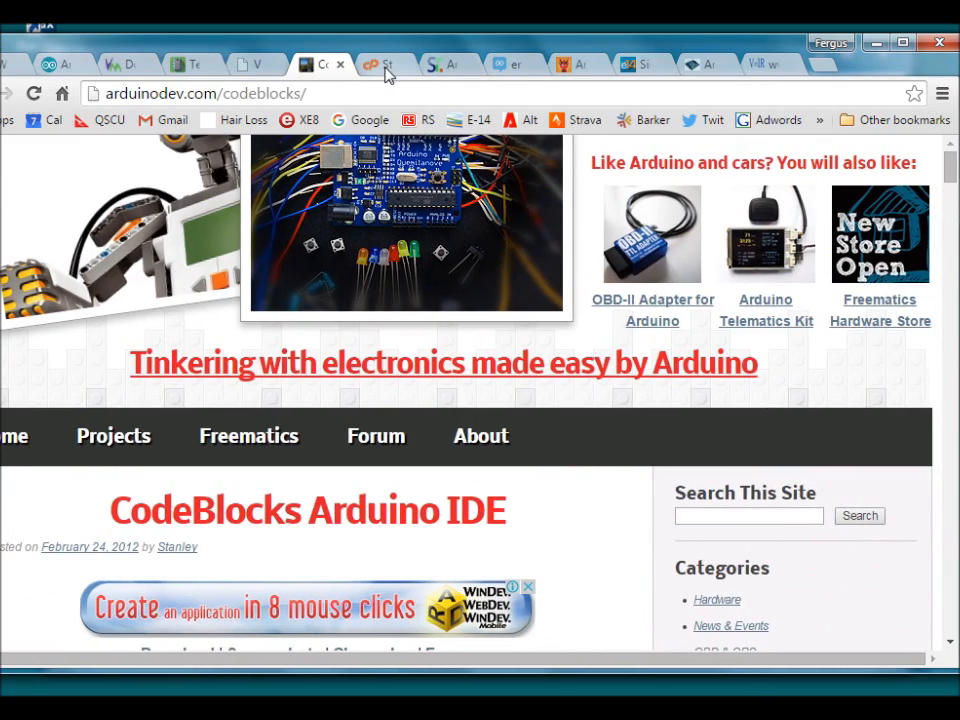
{"action": "left_click", "coordinate": [378, 64]}
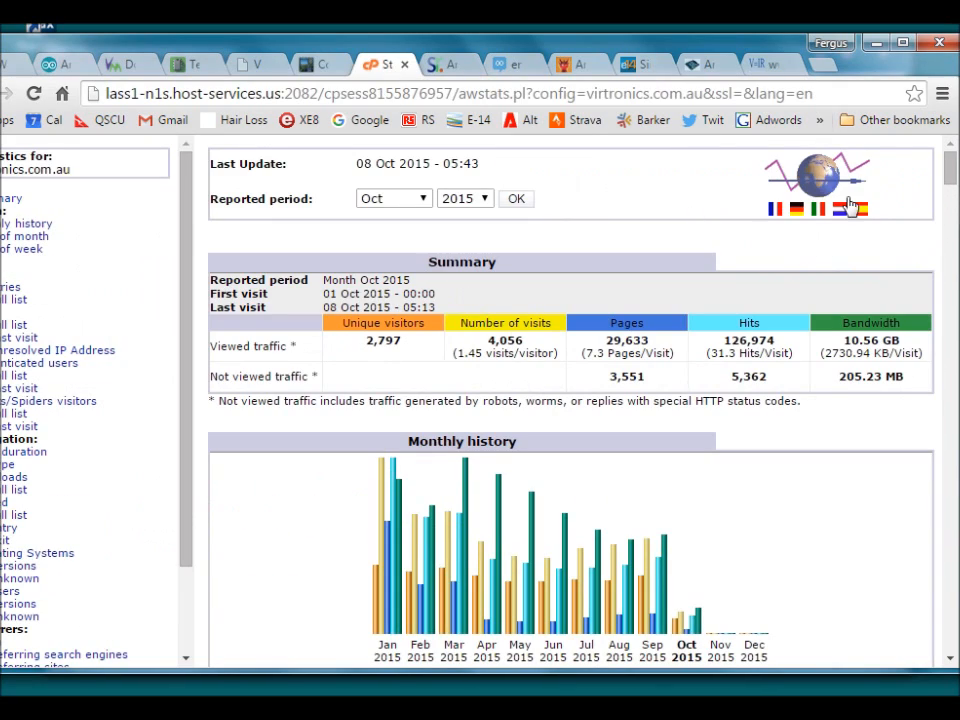
Scroll the October 2015 virtronics.com.au report to the external referrer links, led by smashingrobotics.com
{"action": "scroll", "scroll_direction": "down", "scroll_amount": 3}
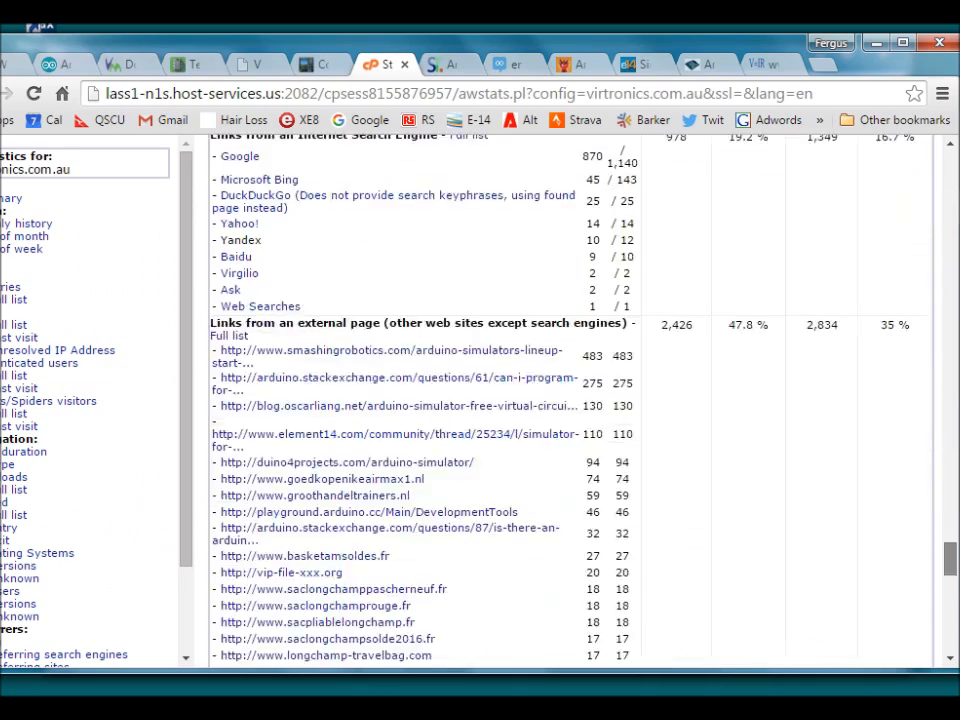
{"action": "scroll", "scroll_direction": "down", "scroll_amount": 3}
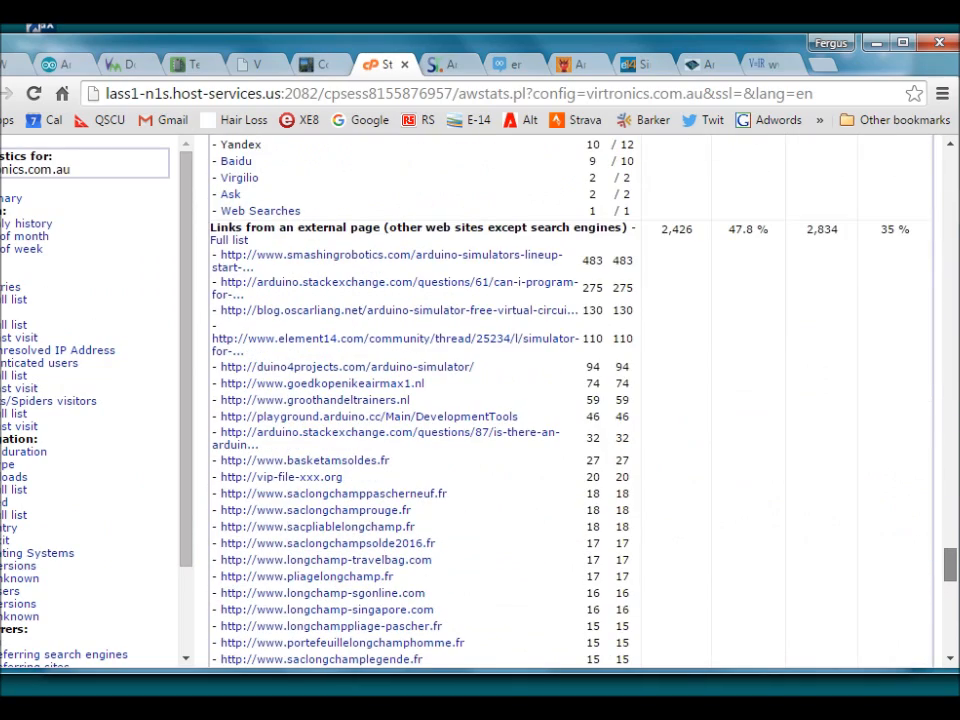